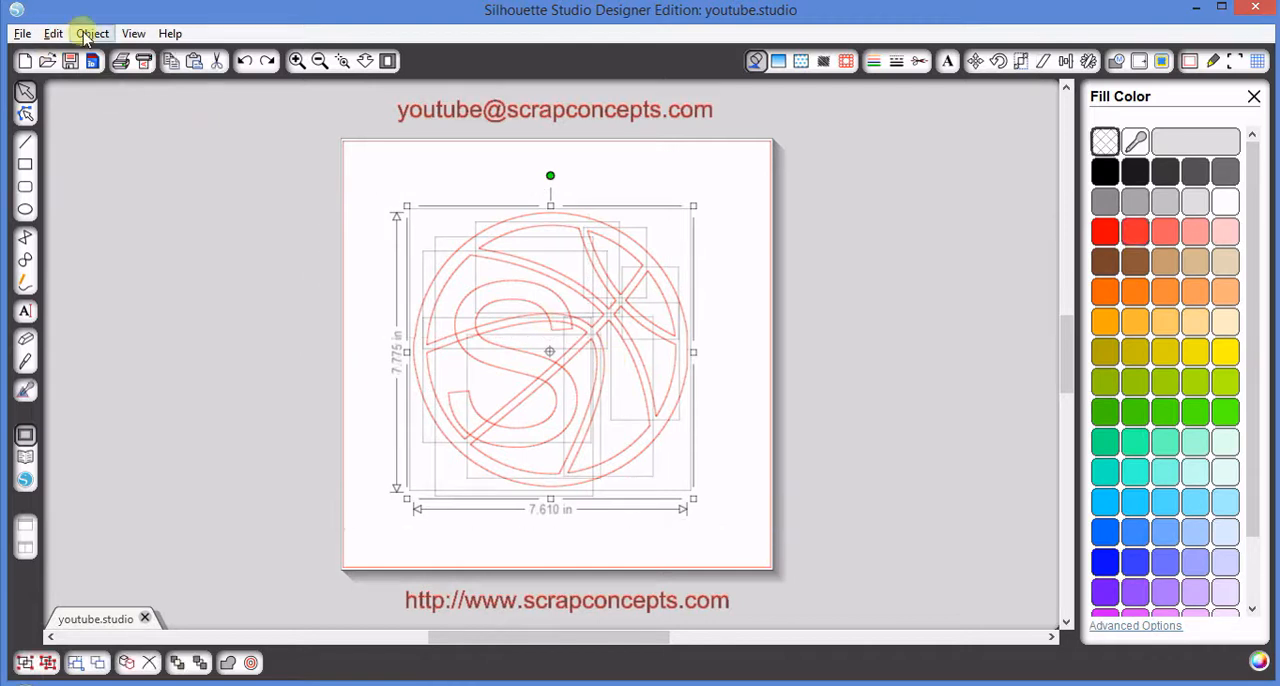
- Weld the S and the basketball lines into one outline from the Object menu
left_click(91, 33)
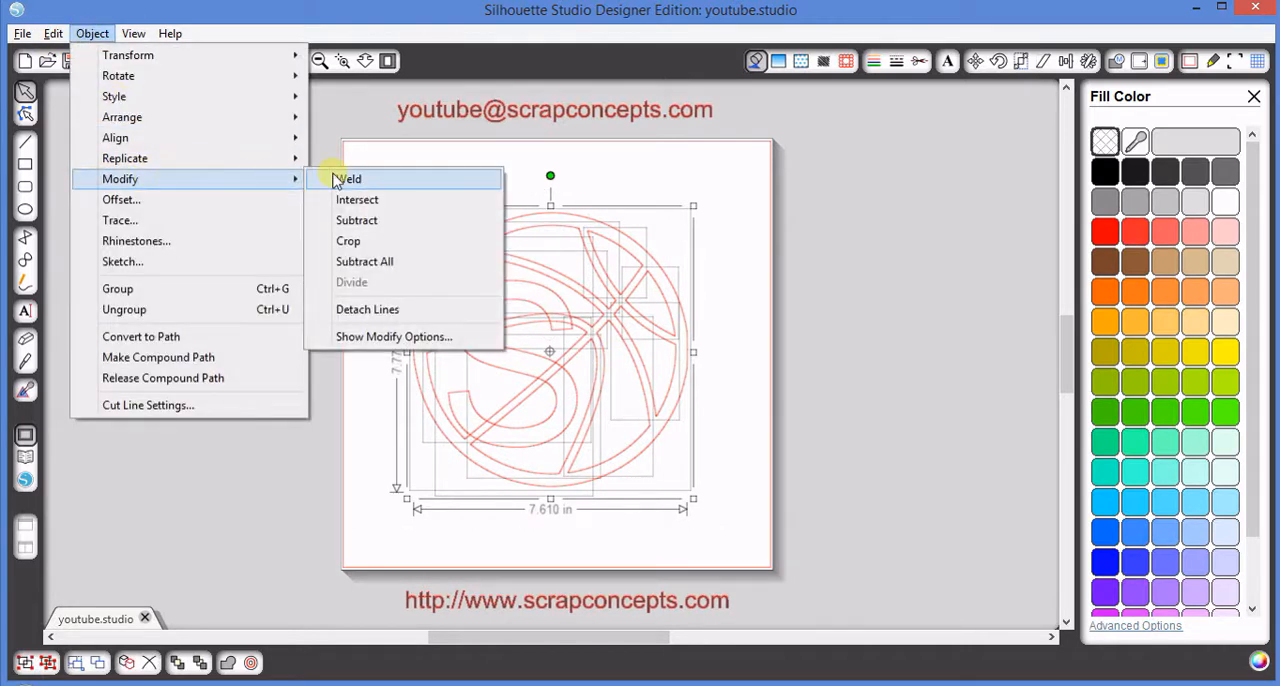
left_click(348, 178)
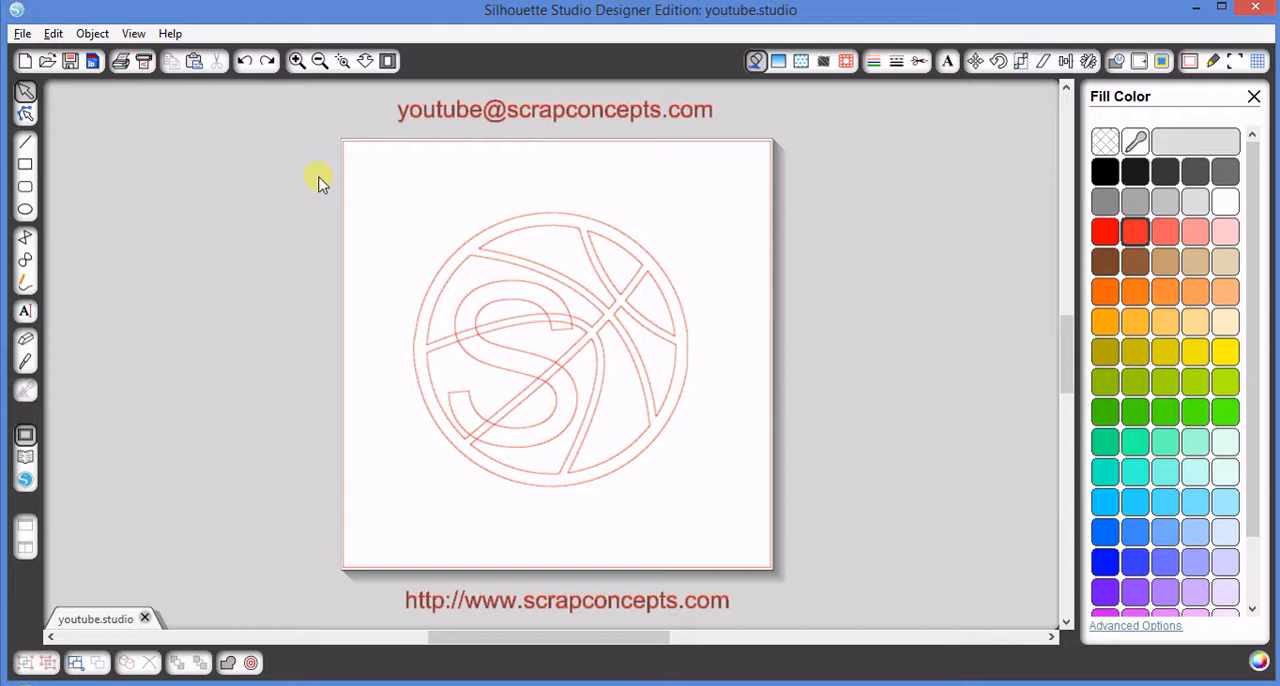
mouse_move(688, 348)
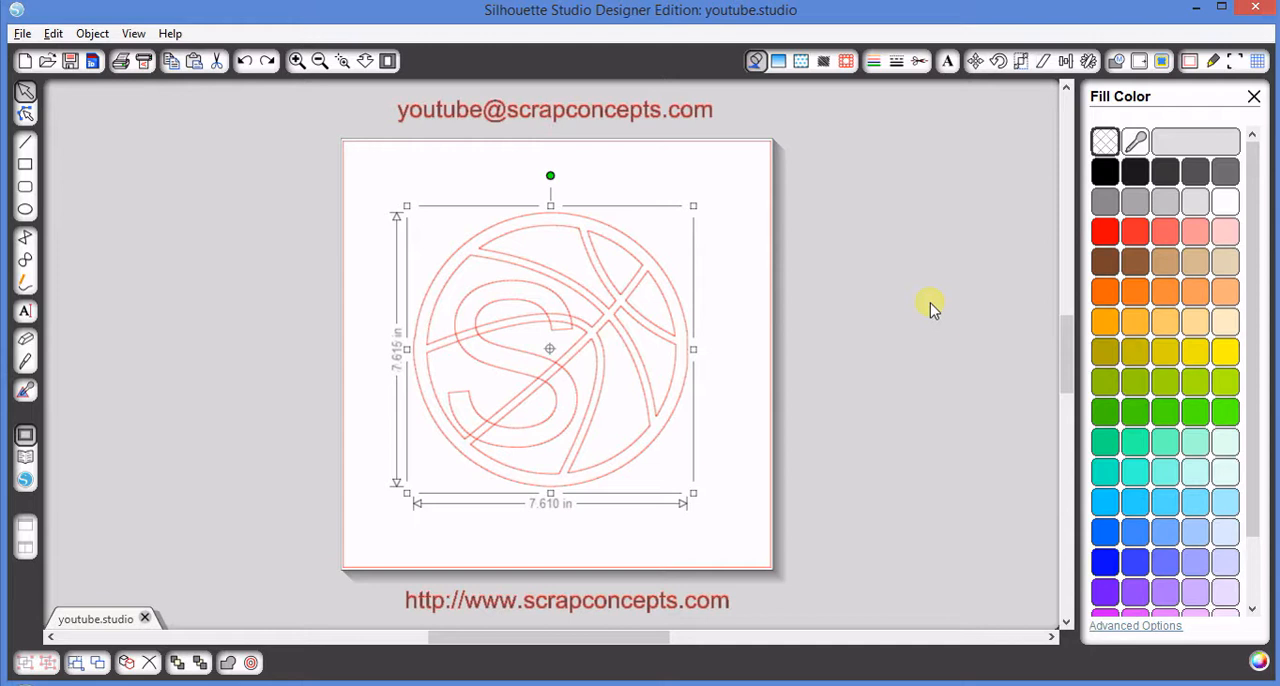
mouse_move(1106, 294)
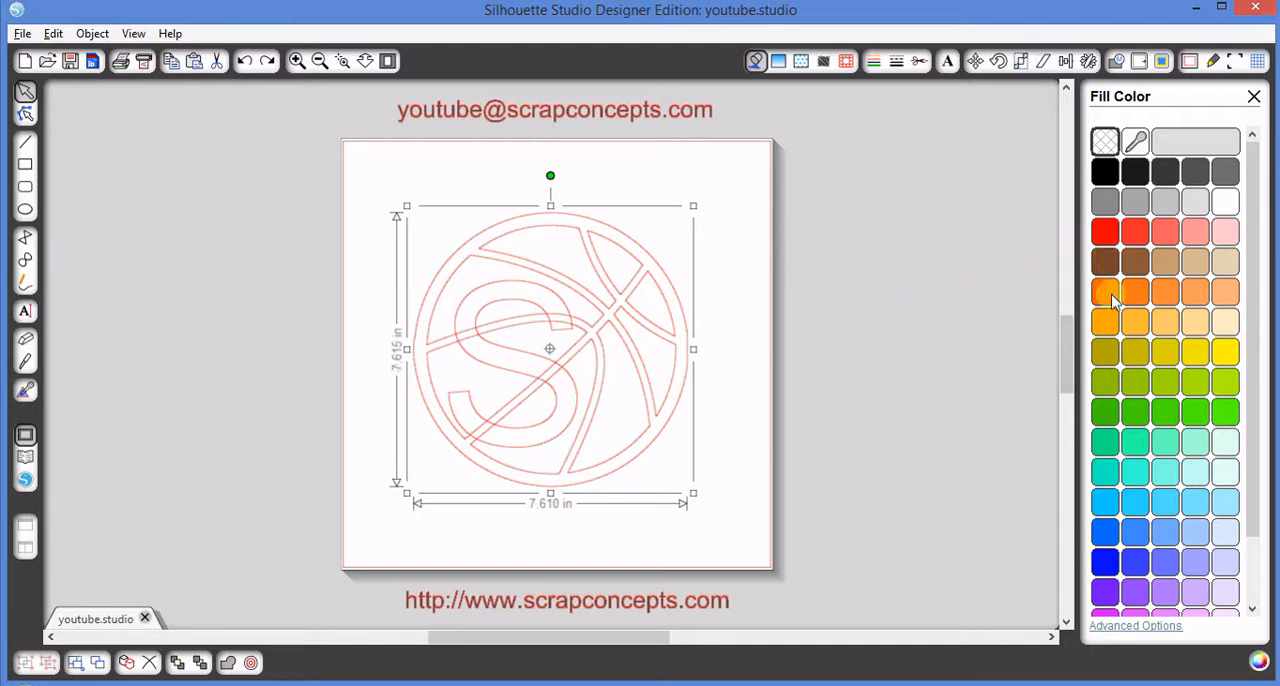
- Fill the welded S-and-basketball design with the orange swatch
left_click(1105, 321)
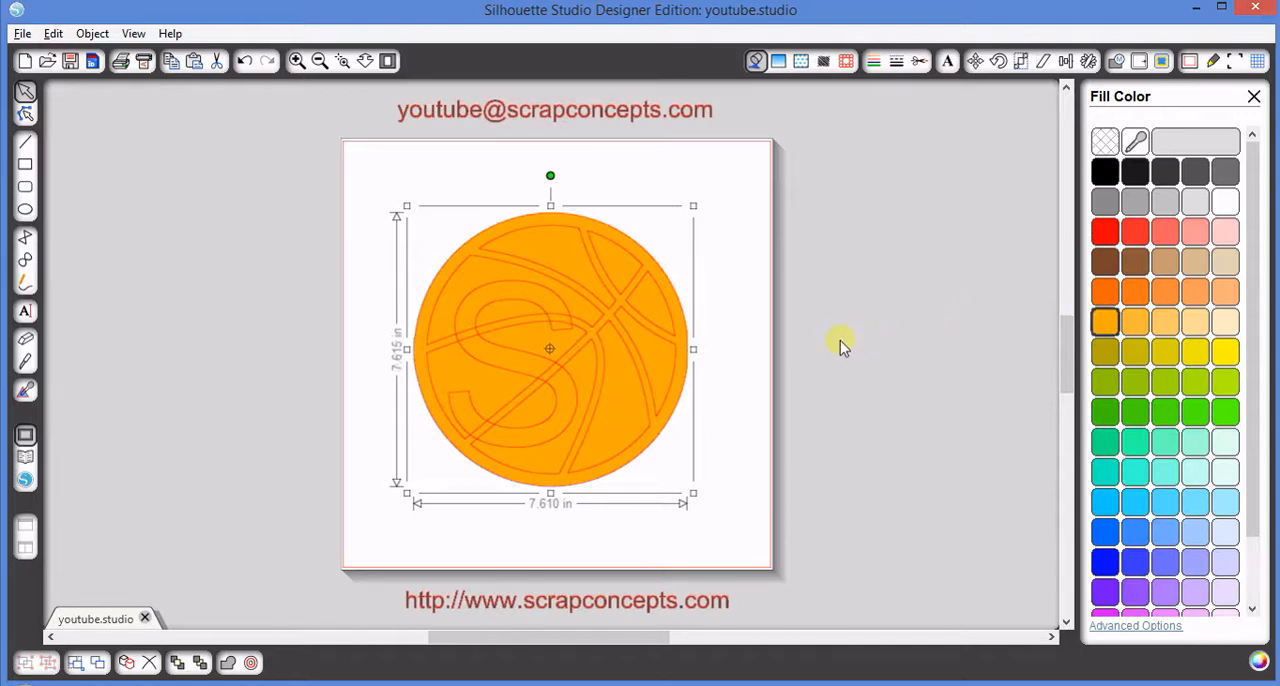
mouse_move(563, 263)
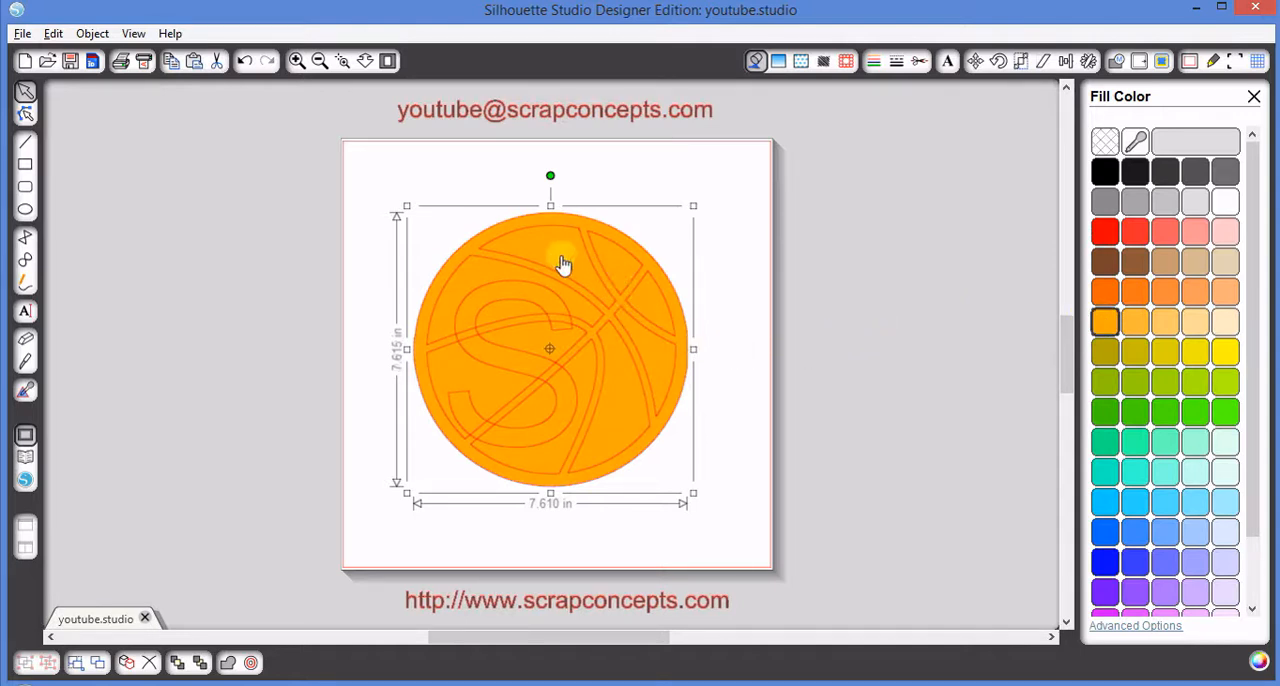
mouse_move(620, 382)
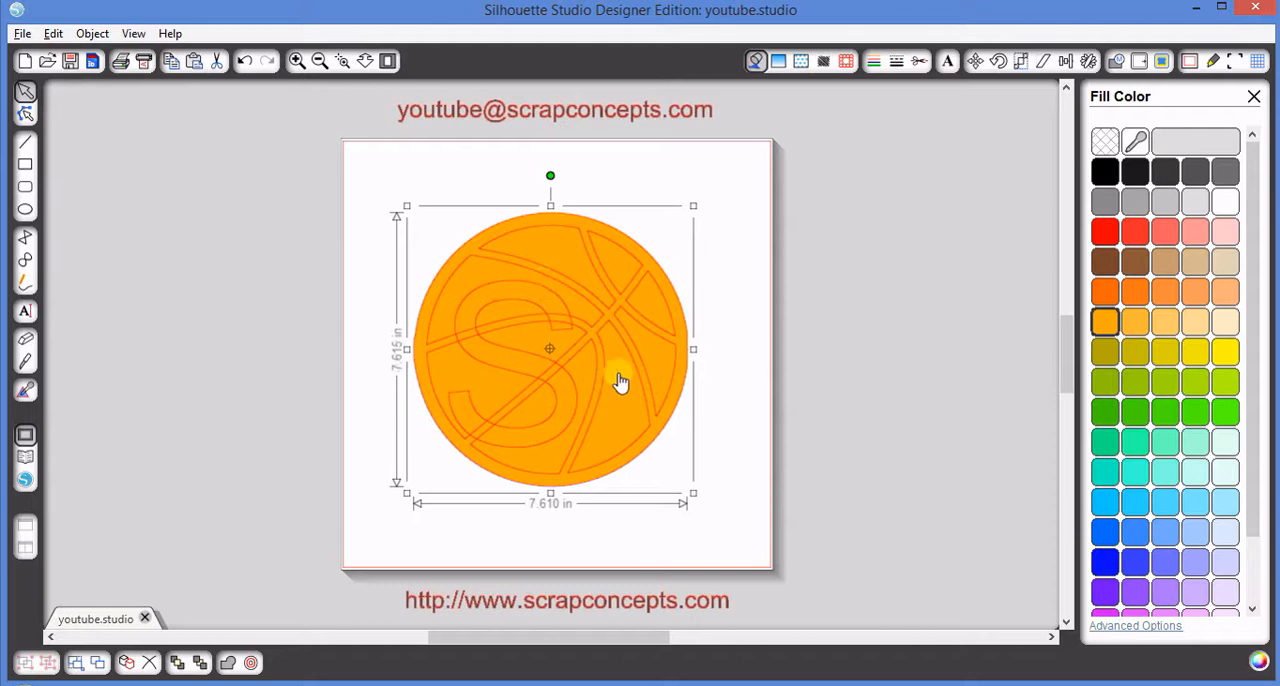
mouse_move(708, 300)
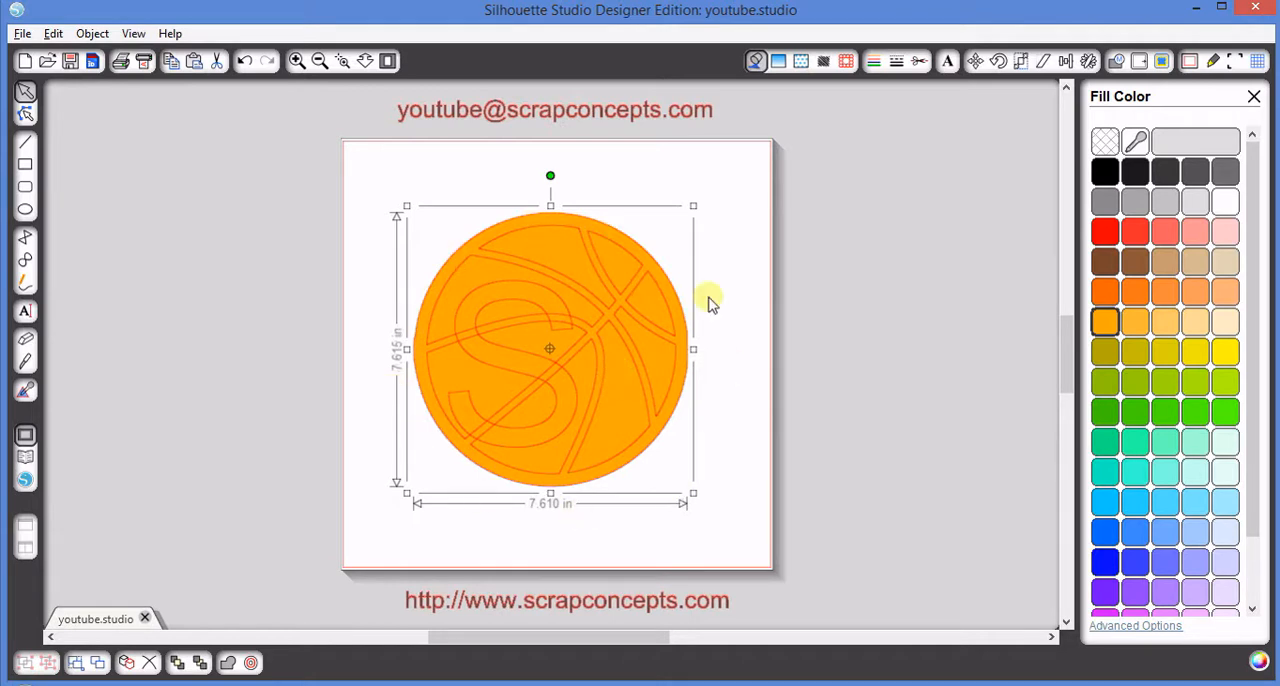
mouse_move(835, 300)
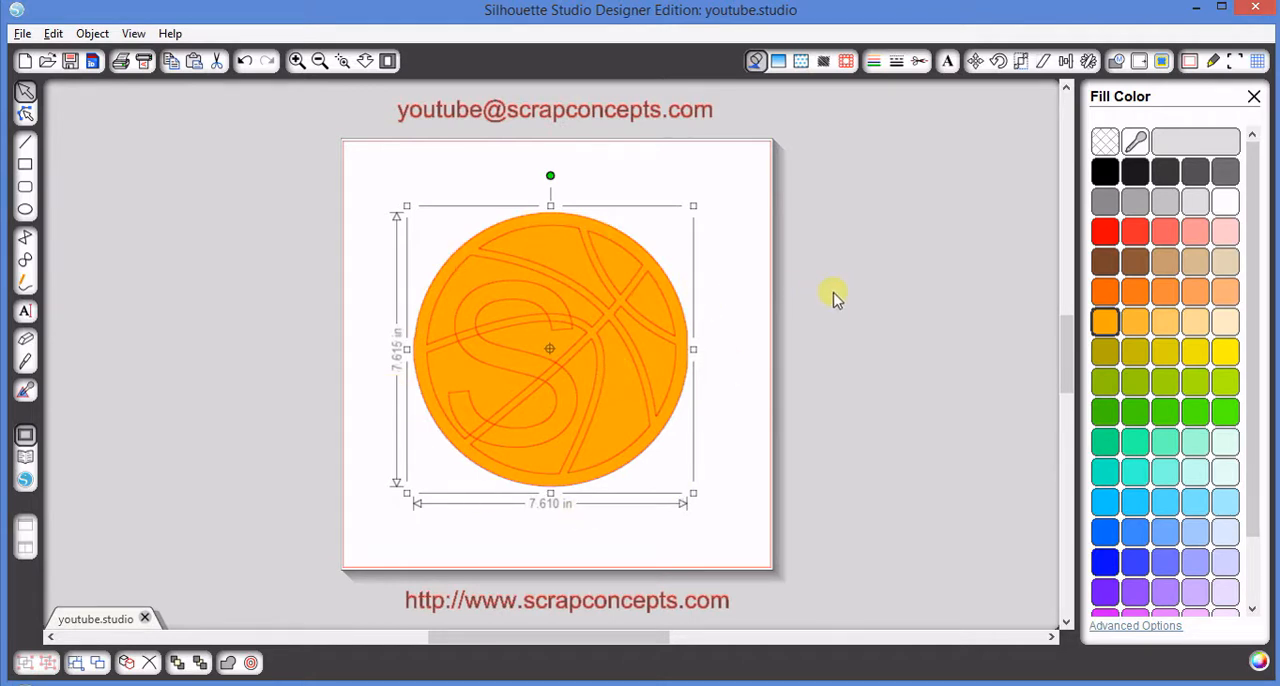
left_click(1105, 141)
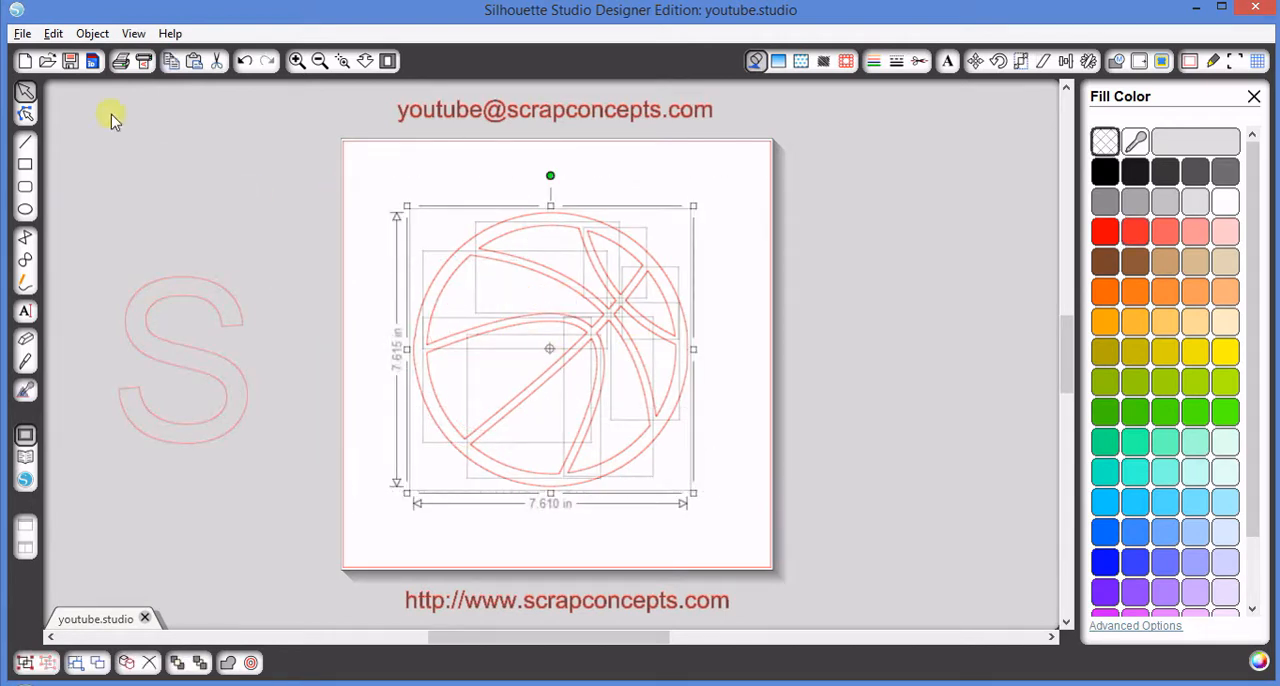
- Combine the basketball pieces into one compound path via Object > Make Compound Path
left_click(92, 33)
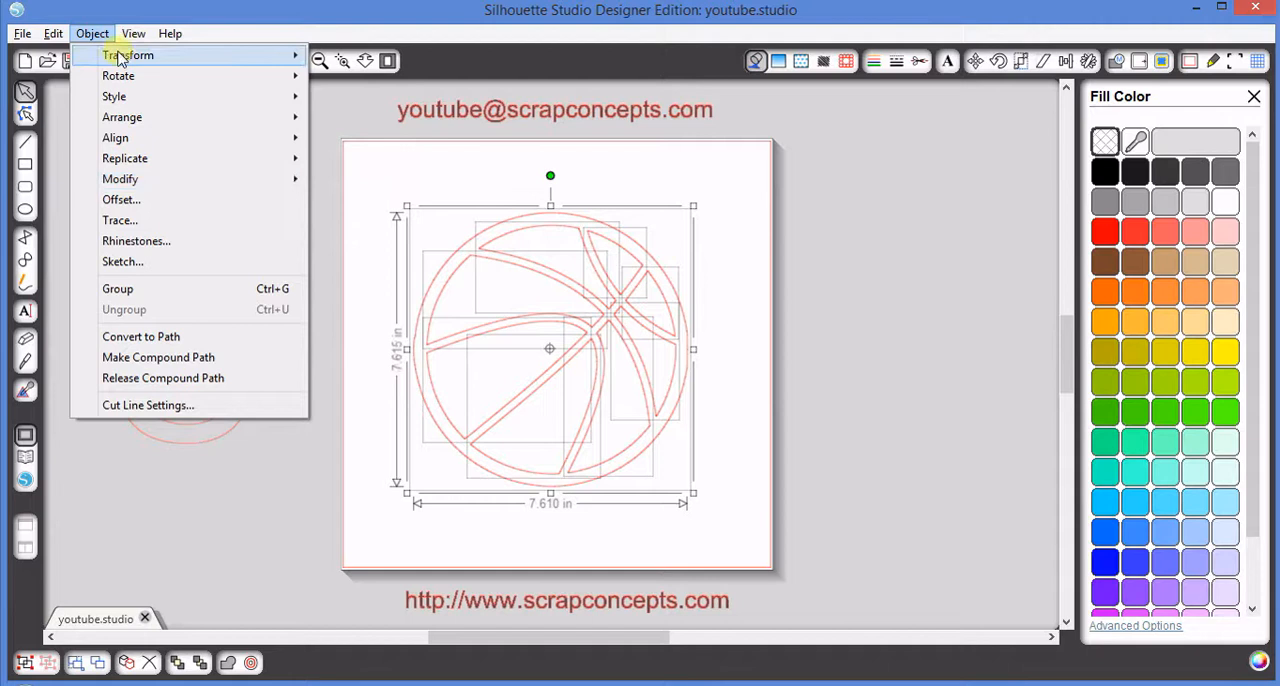
mouse_move(158, 357)
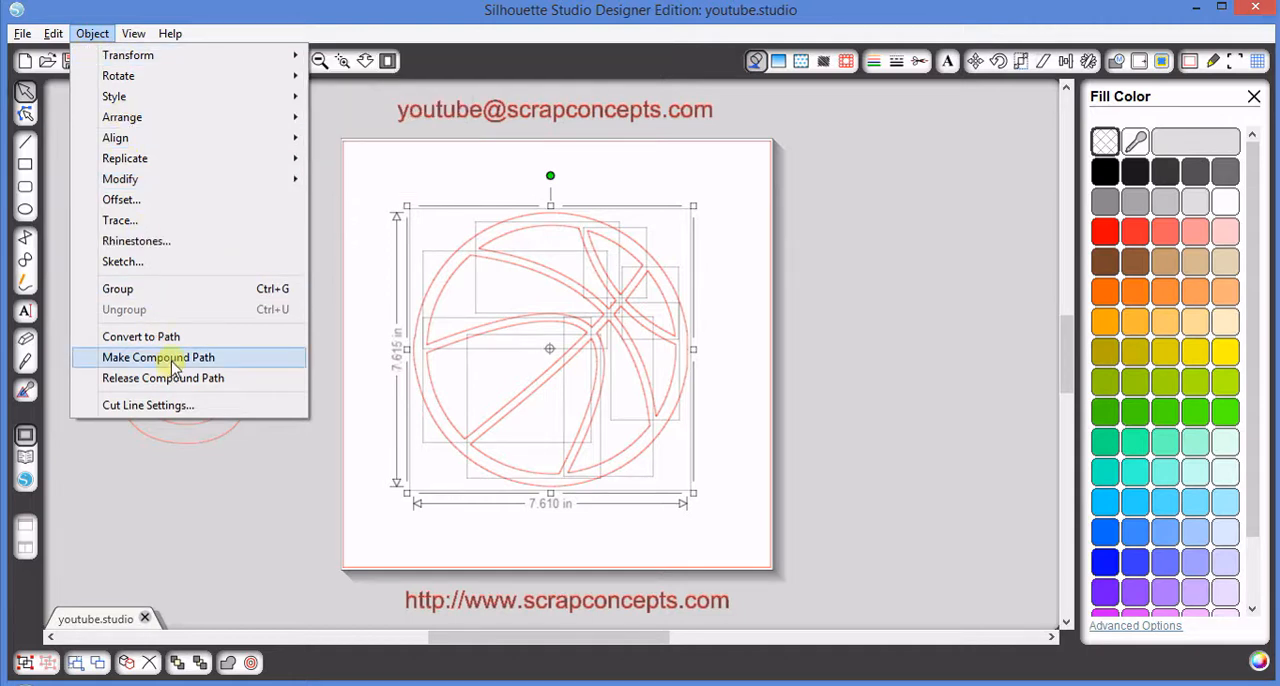
left_click(158, 357)
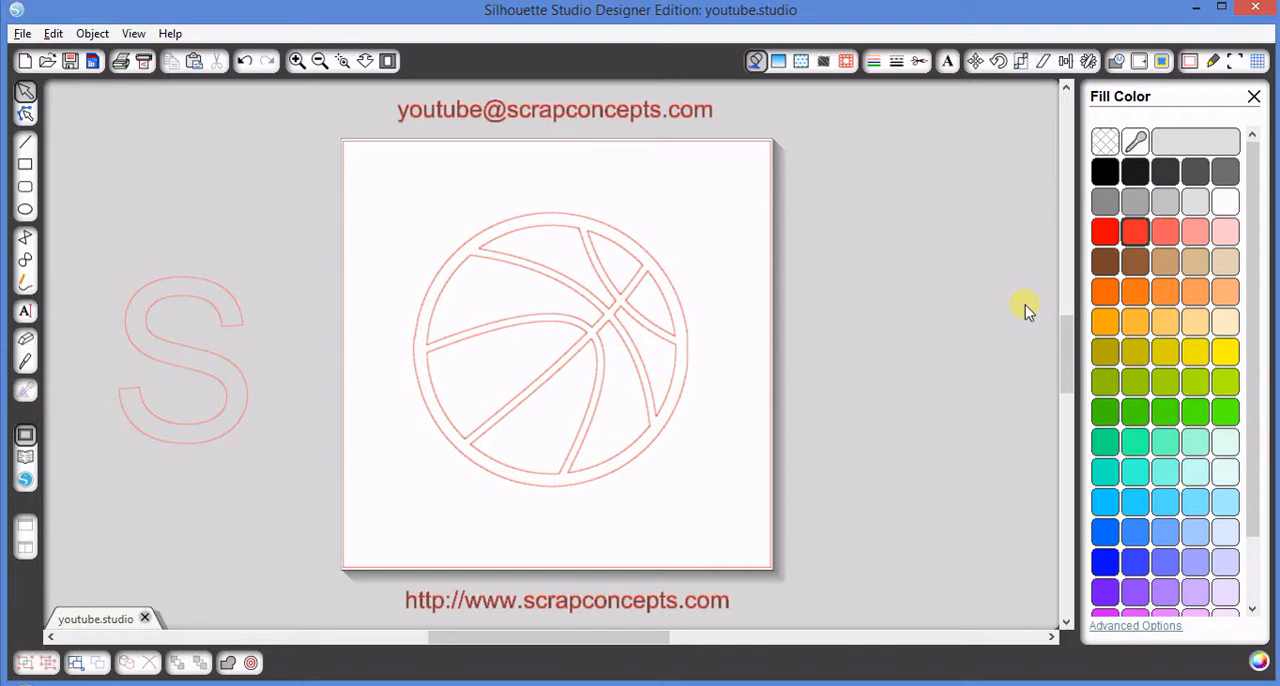
mouse_move(690, 358)
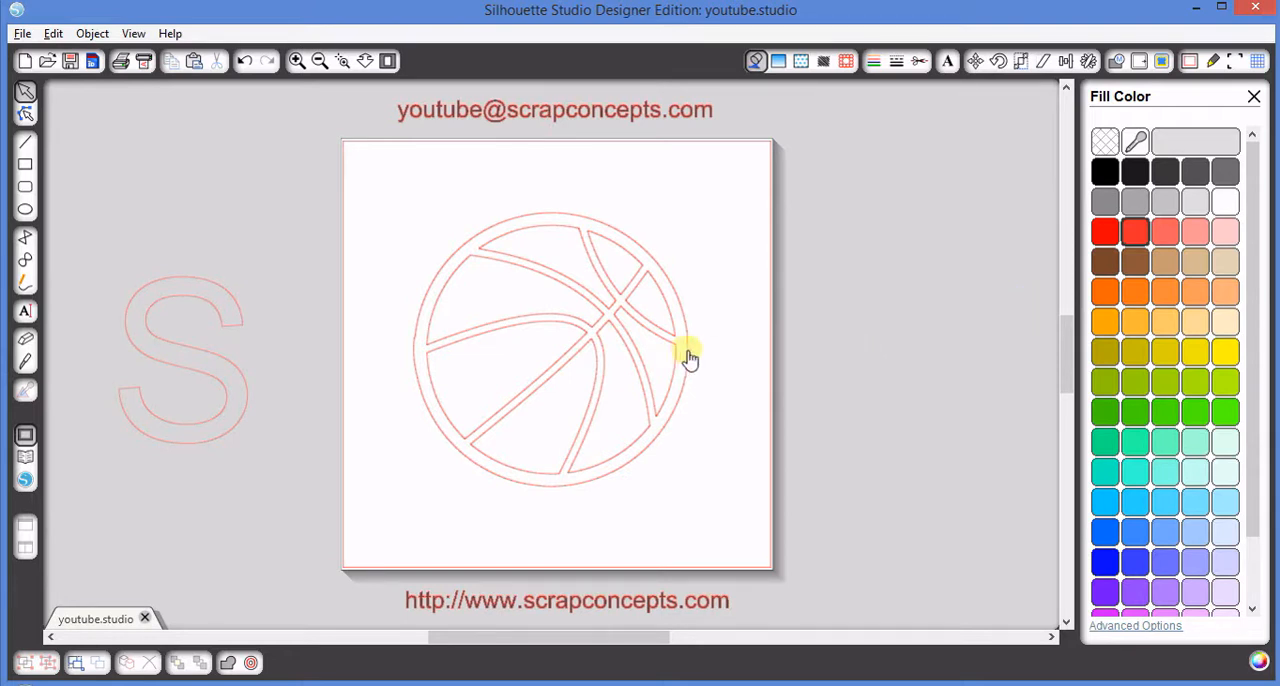
left_click(690, 357)
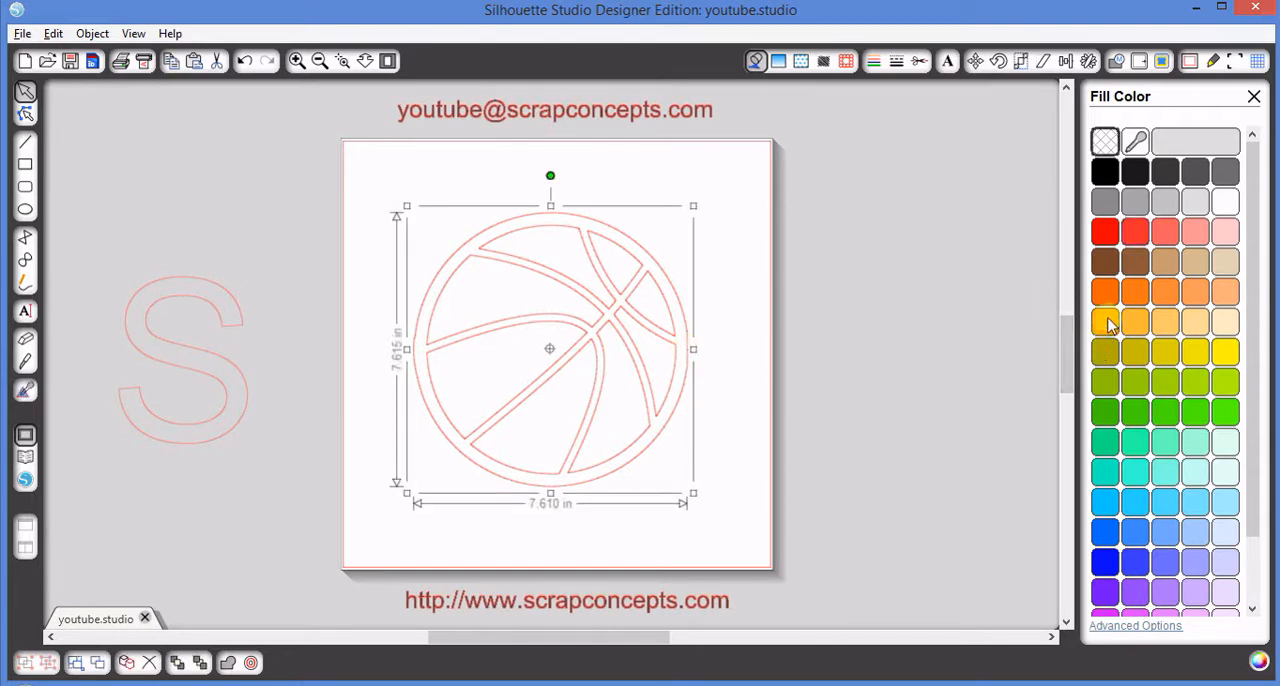
left_click(1105, 321)
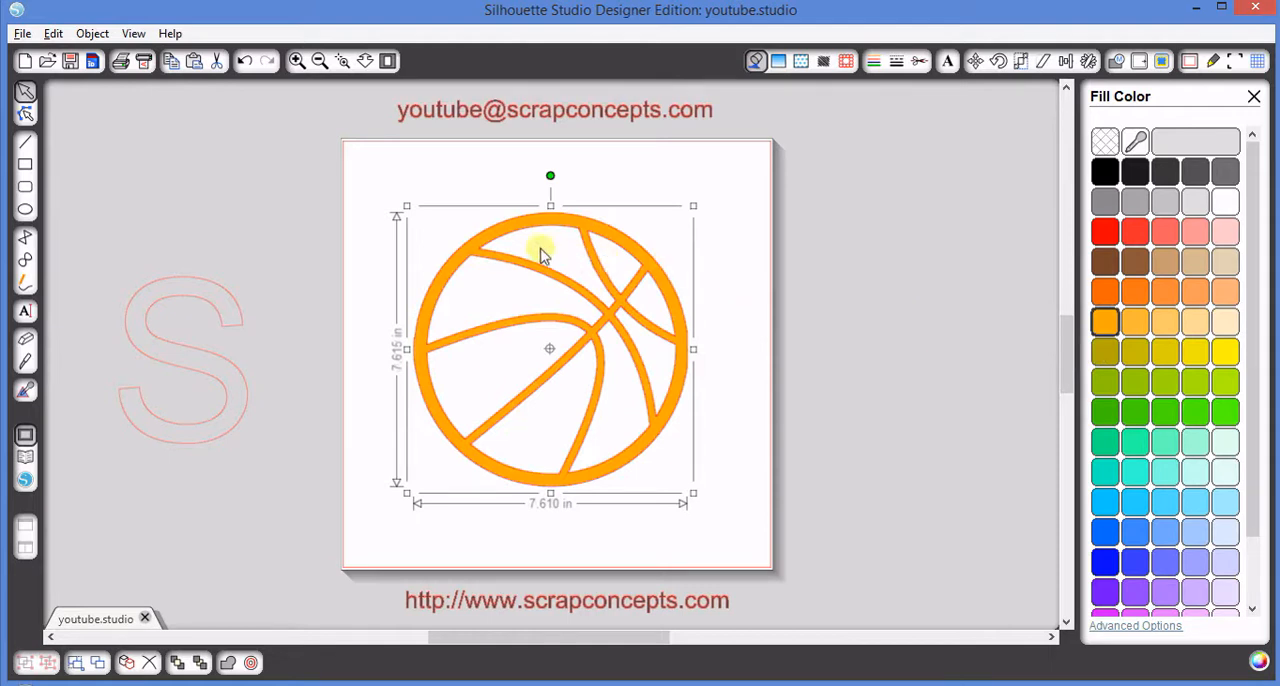
mouse_move(583, 273)
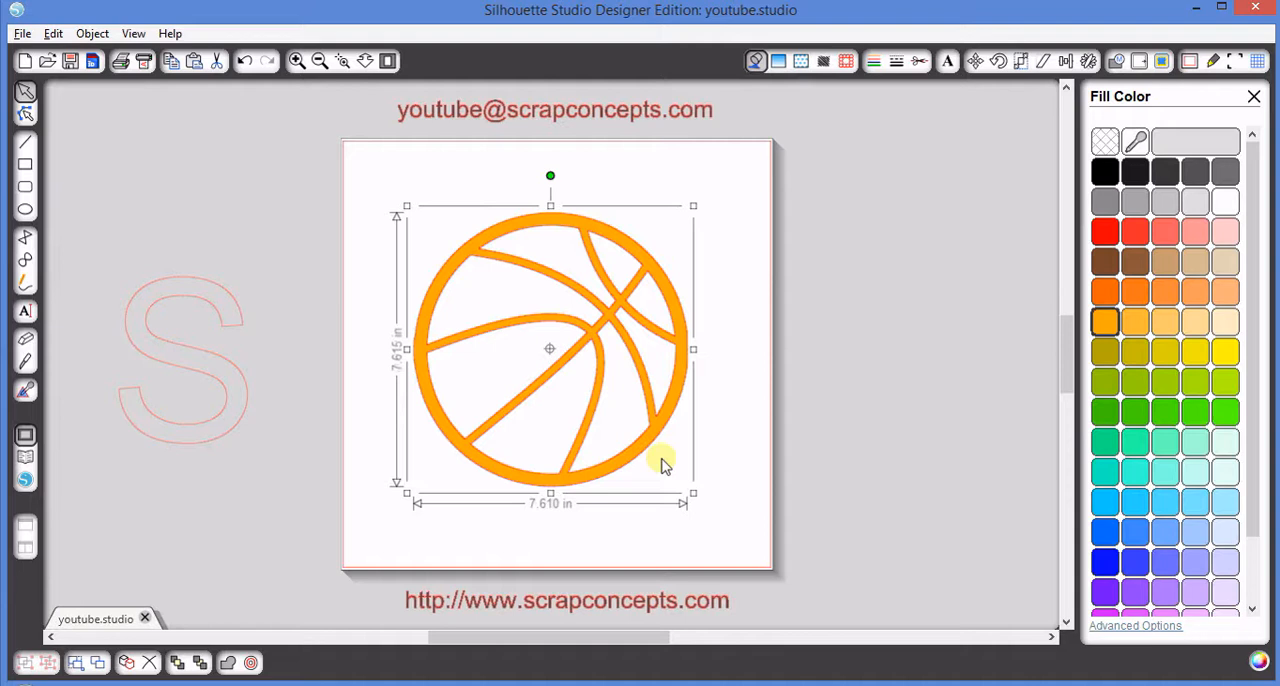
mouse_move(756, 280)
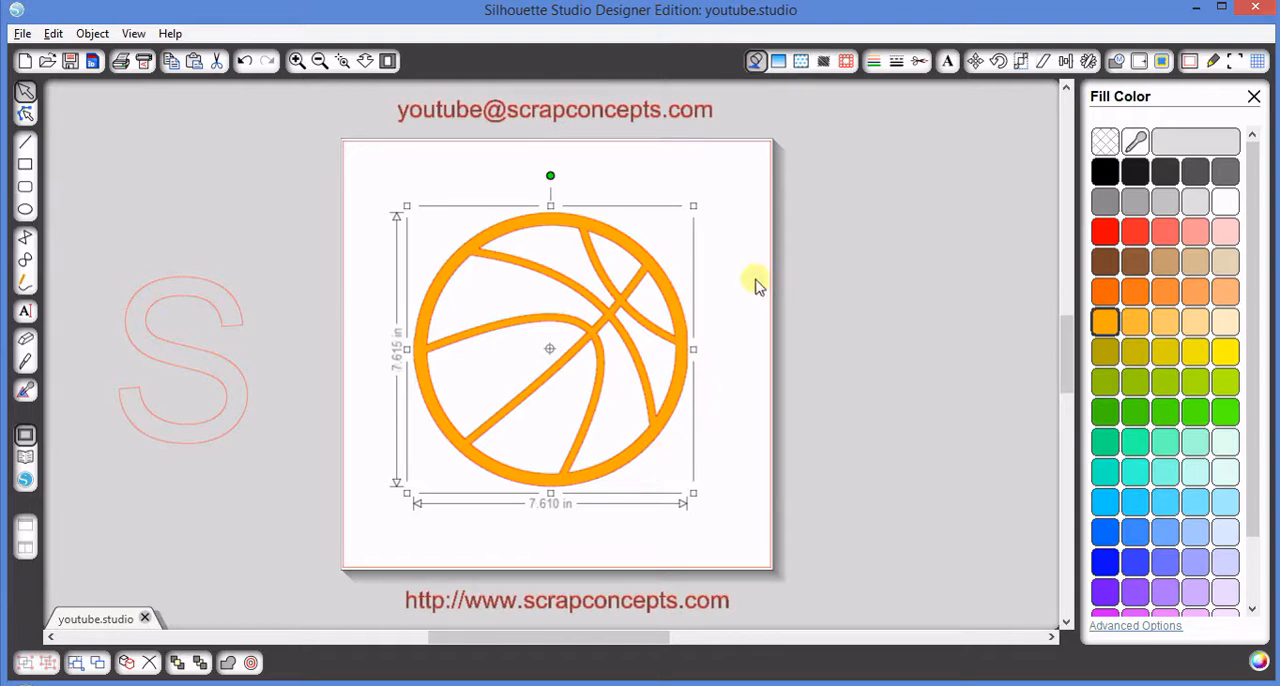
left_click(1105, 141)
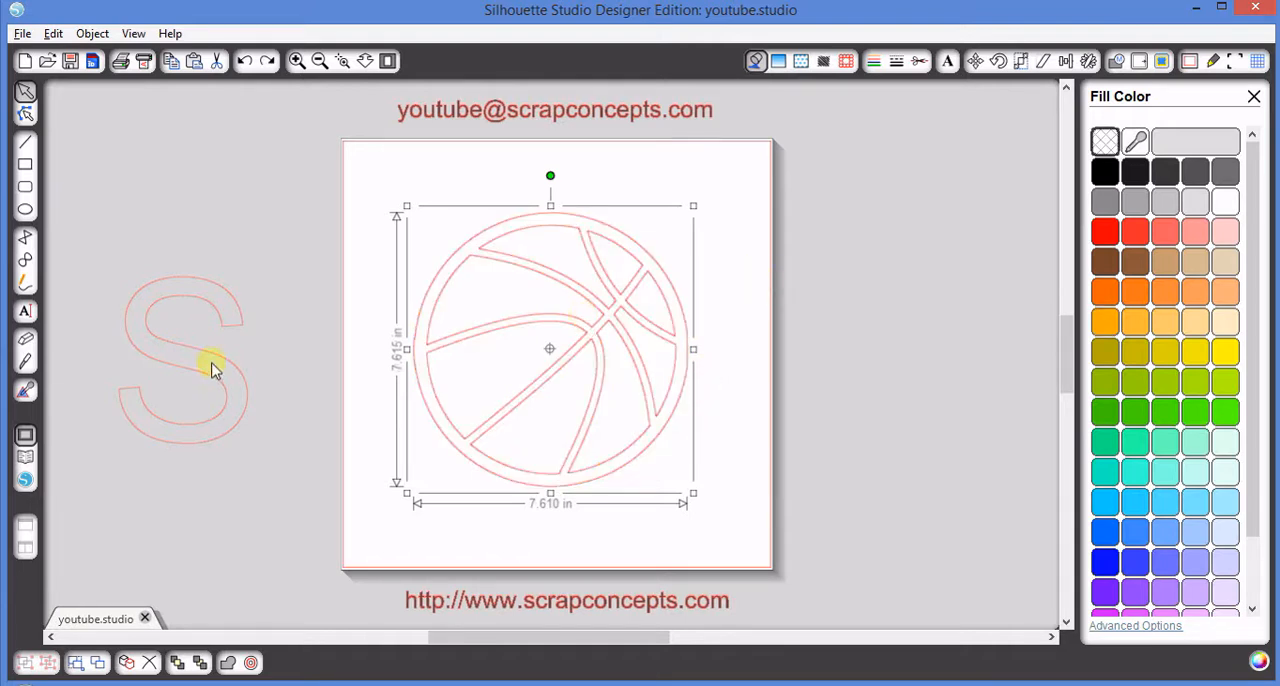
- Drag the S onto the basketball, weld them together, and deselect the result
left_click_drag(210, 360, 540, 360)
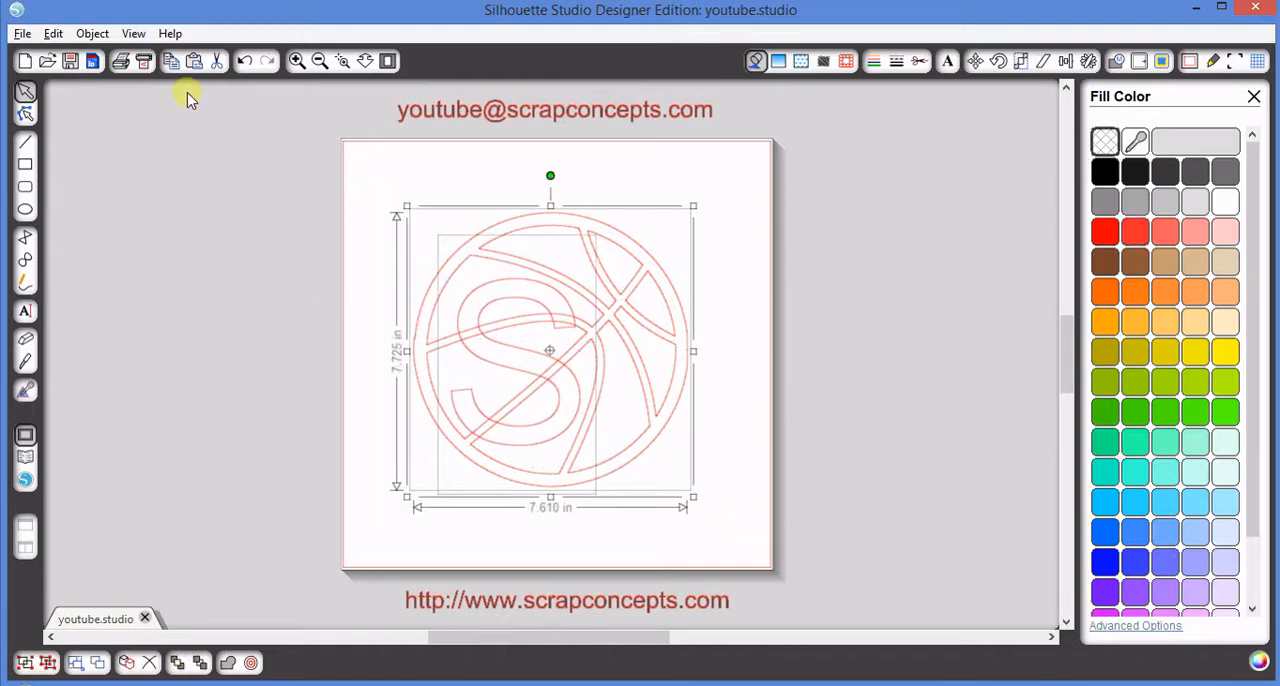
left_click(92, 33)
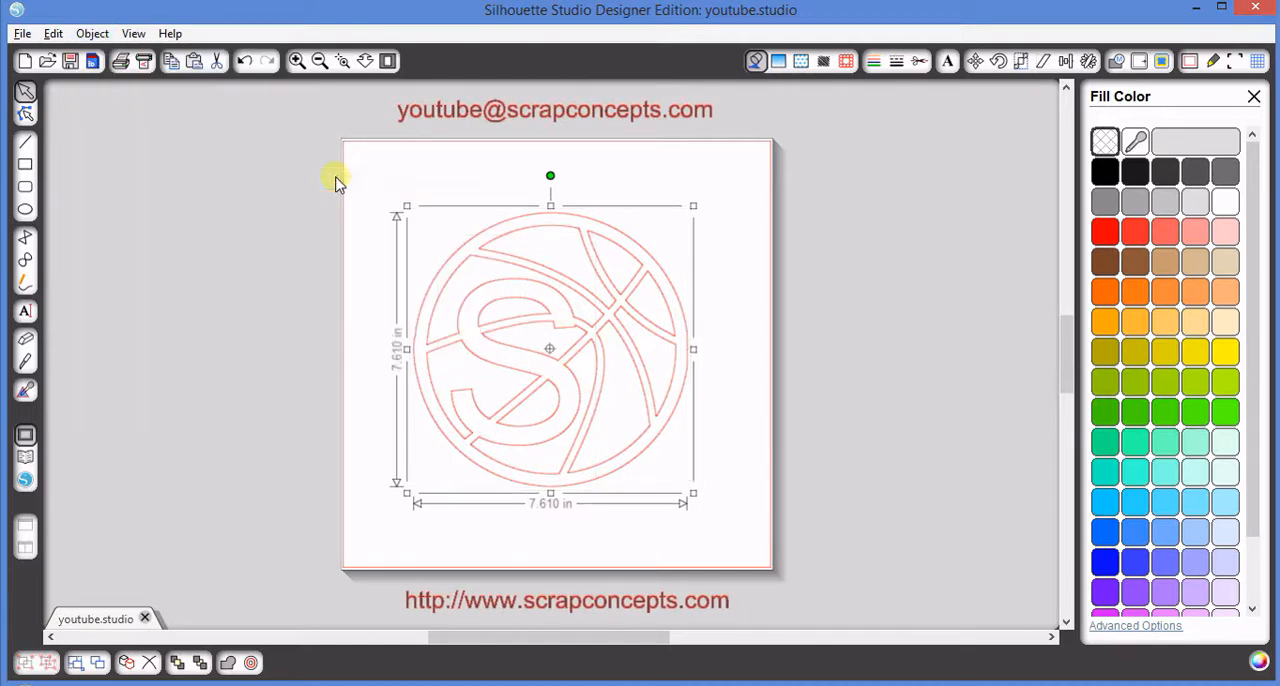
left_click(303, 233)
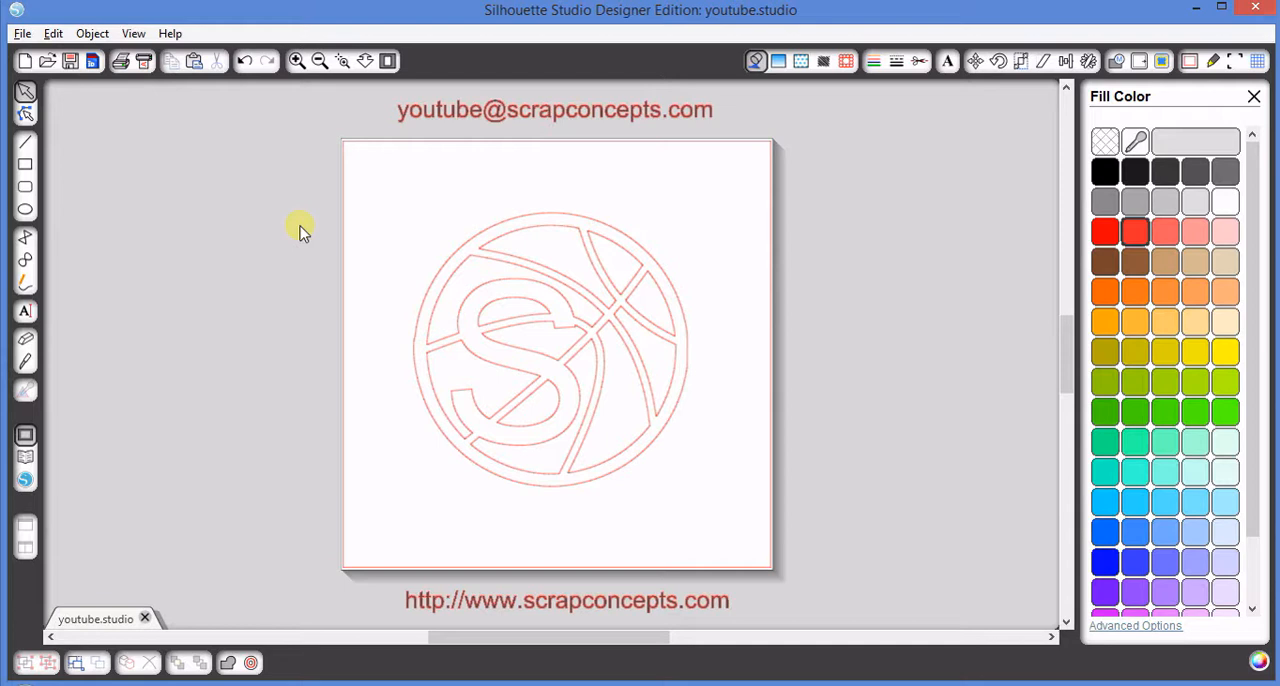
mouse_move(367, 220)
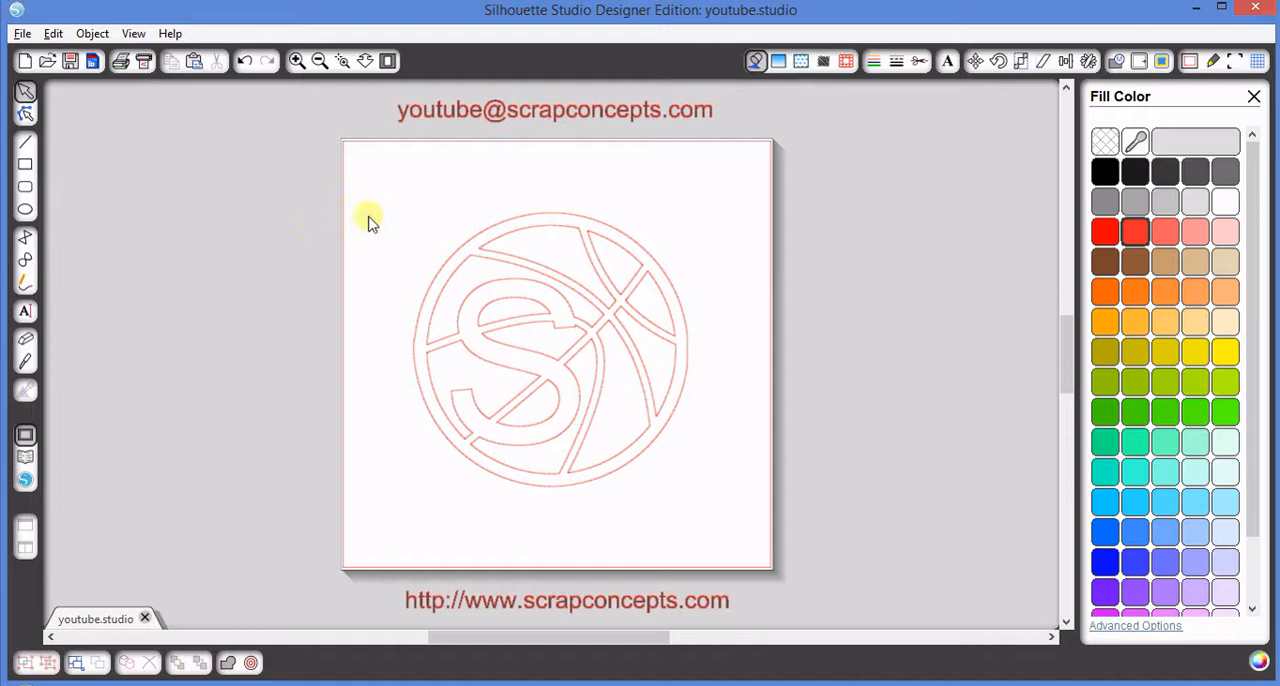